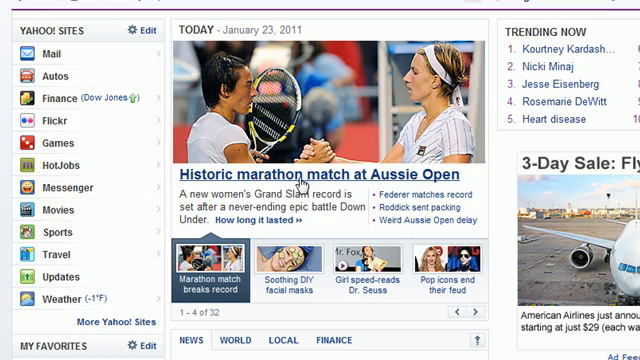
mouse_move(424, 184)
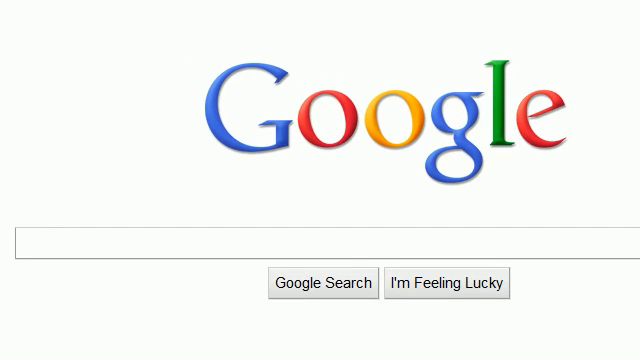
- Reach the Oracle Java SE Downloads page and locate the JDK + JavaFX Bundle download
text(down)
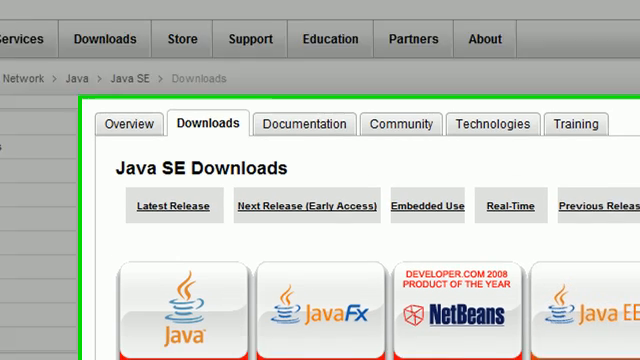
scroll(down, 3)
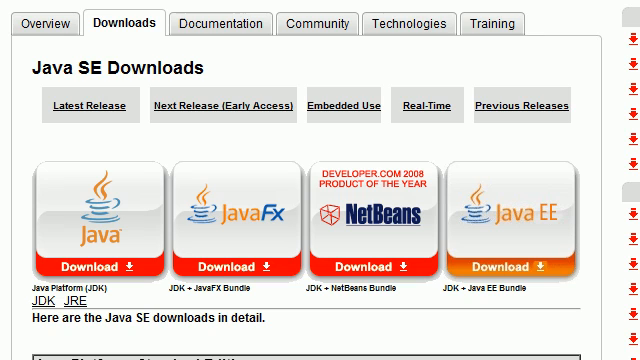
mouse_move(86, 230)
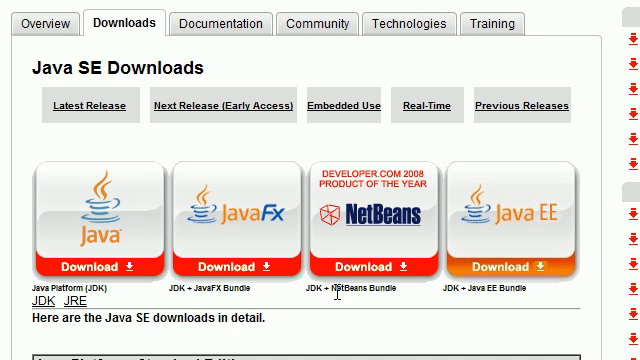
mouse_move(512, 240)
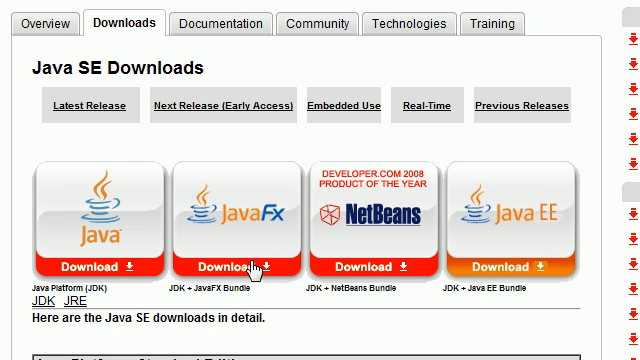
mouse_move(180, 292)
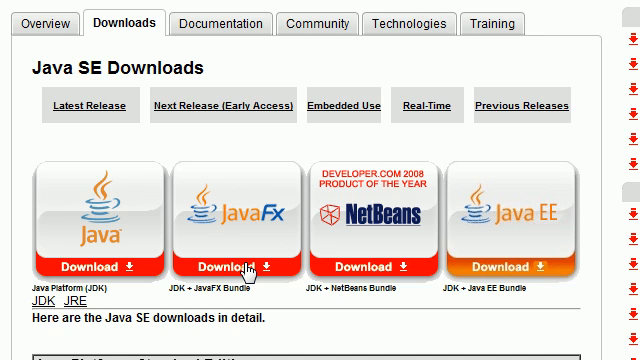
mouse_move(62, 210)
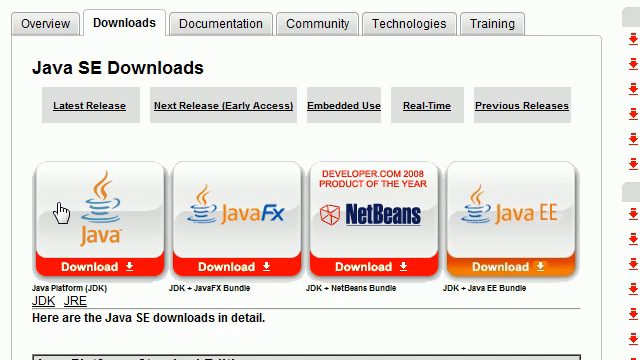
mouse_move(524, 212)
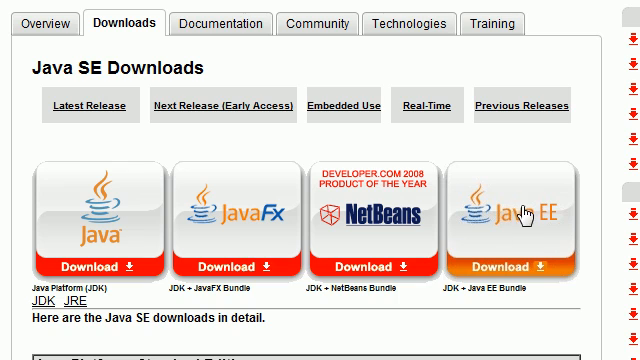
mouse_move(184, 292)
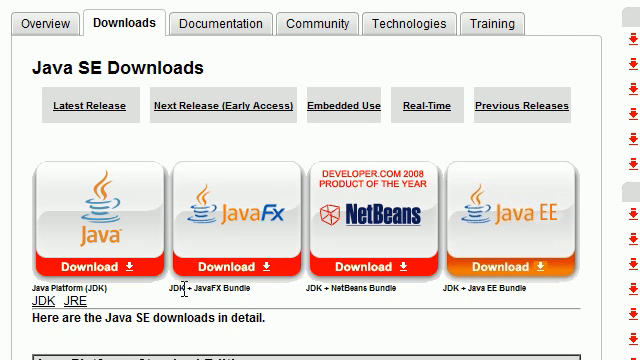
mouse_move(236, 276)
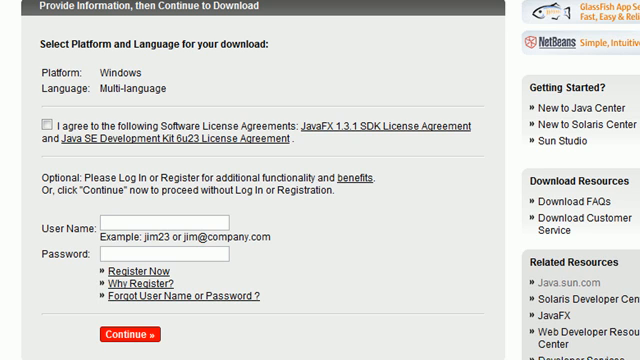
- Accept the license agreement and locate the jdk-6u23 Windows .exe installer link
click(40, 124)
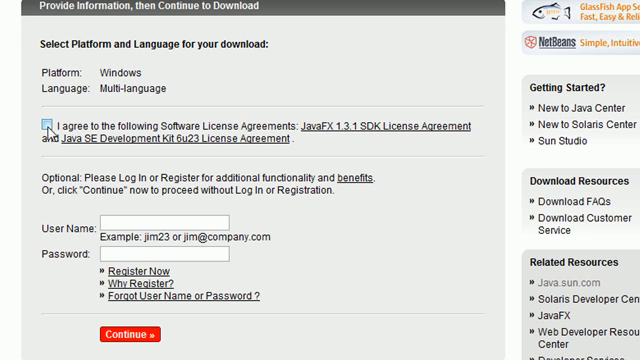
click(48, 130)
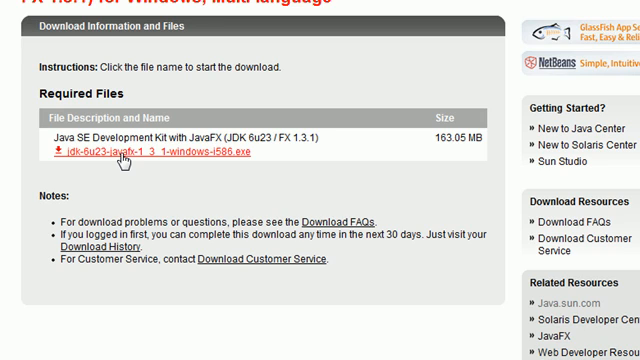
scroll(down, 3)
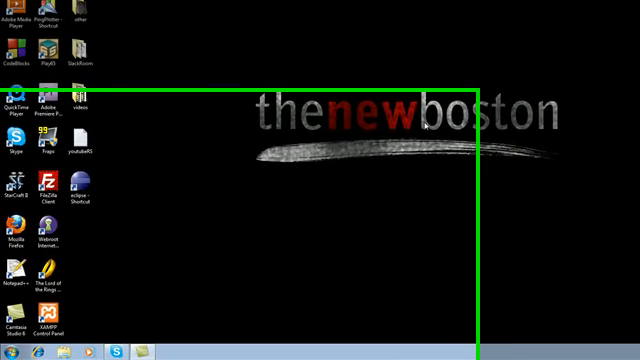
- Launch Command Prompt from the Start menu search with cmd
click(10, 352)
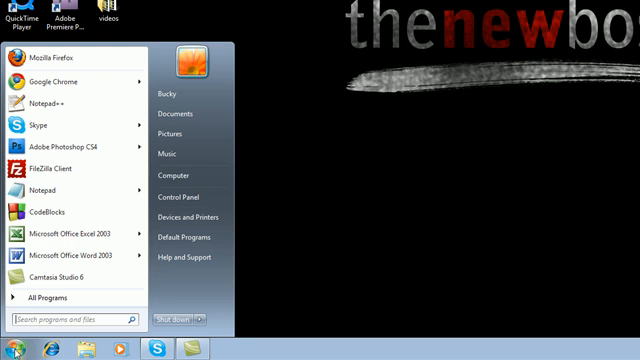
mouse_move(178, 216)
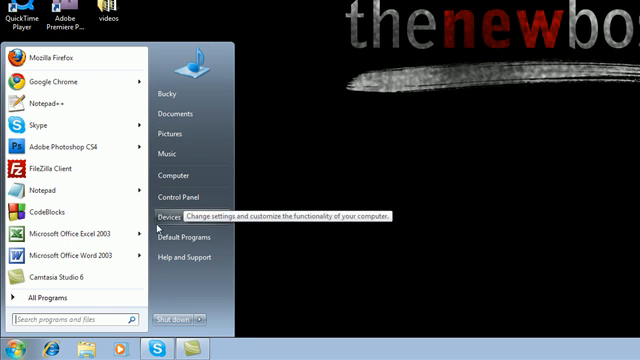
text(cmd)
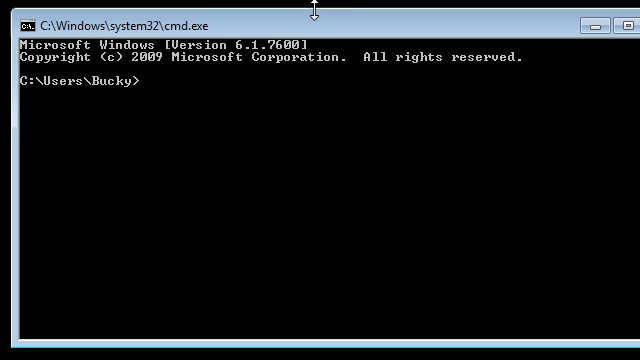
- Run javac and observe the 'not recognized' error
text(javac)
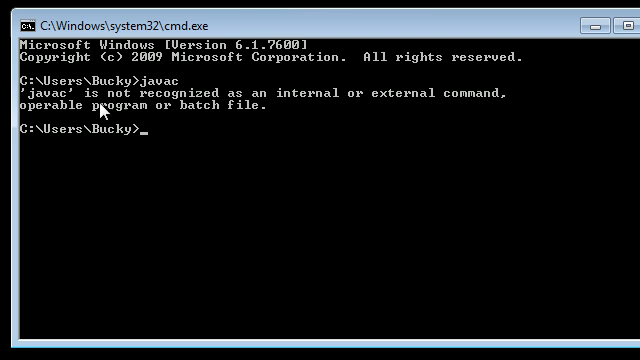
mouse_move(332, 108)
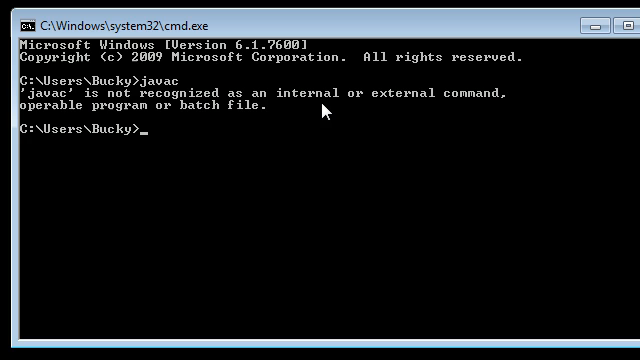
mouse_move(320, 114)
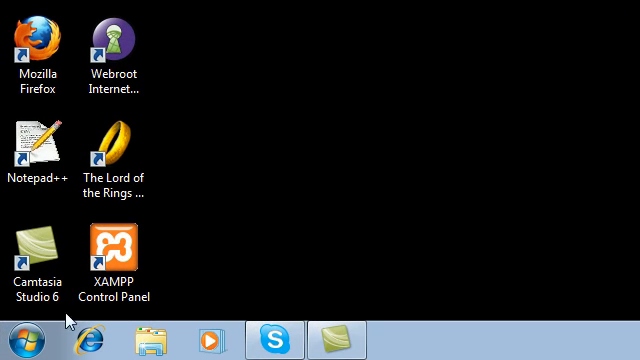
- Browse from Computer to Local Disk (C:) and into Program Files (x86)
click(16, 340)
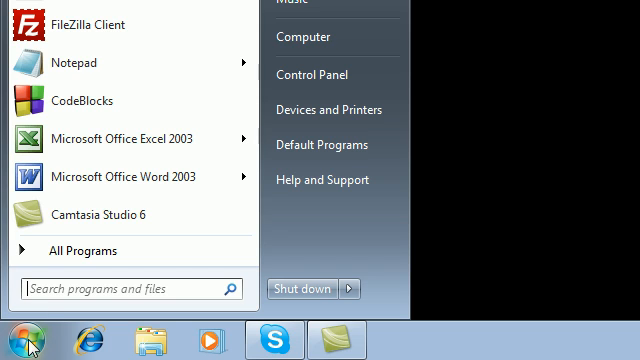
mouse_move(320, 36)
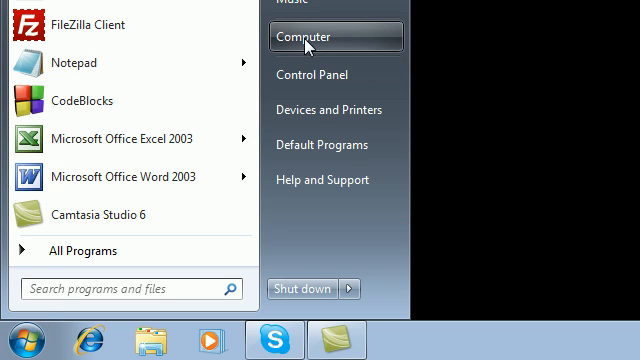
click(306, 36)
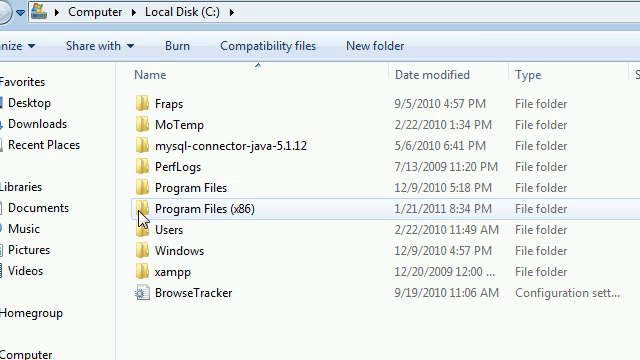
mouse_move(248, 218)
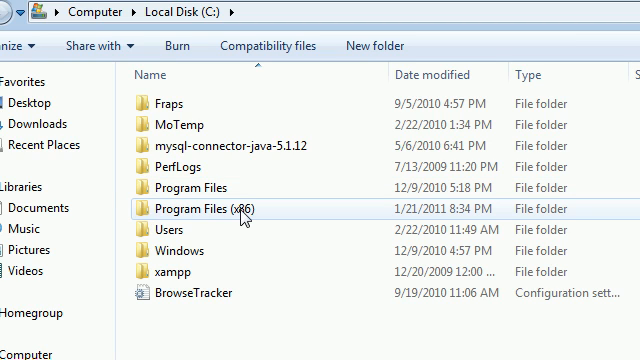
click(200, 188)
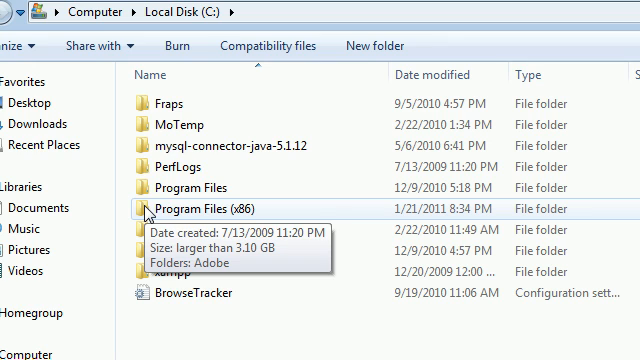
mouse_move(242, 220)
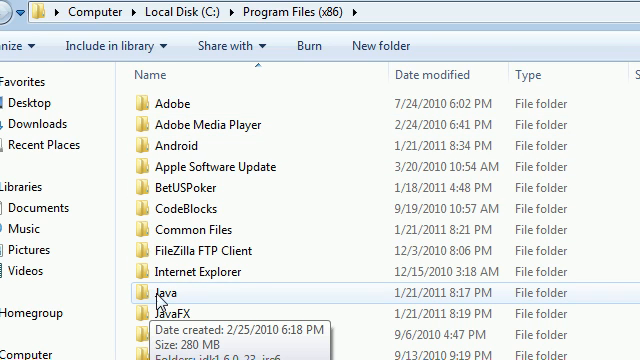
mouse_move(160, 302)
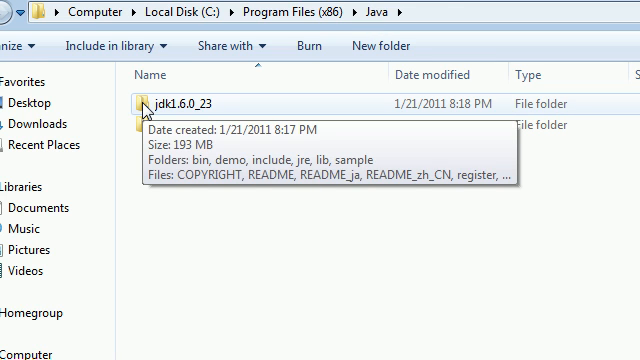
- Navigate into jdk1.6.0_23\bin and select the appletviewer file
double_click(164, 102)
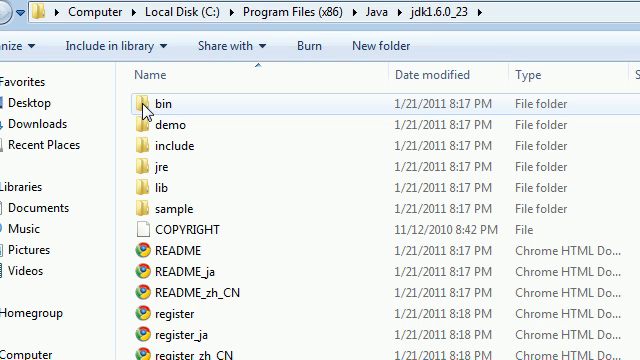
double_click(170, 104)
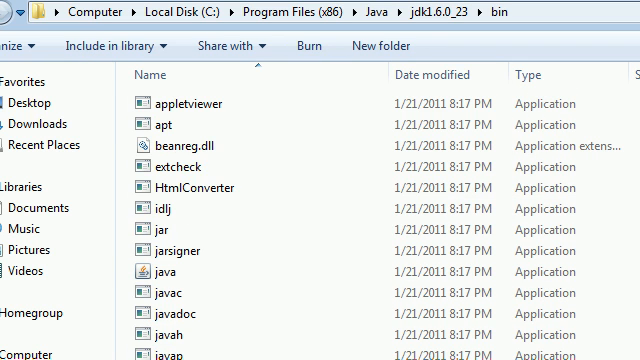
click(180, 104)
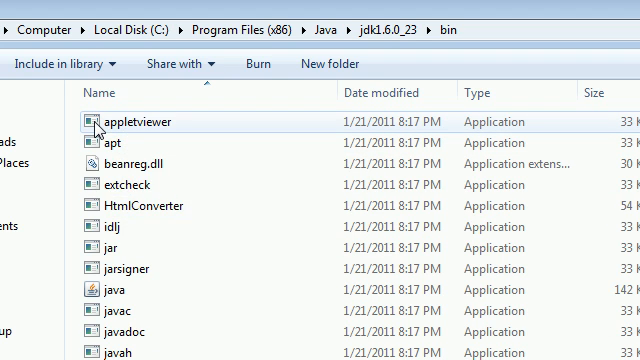
mouse_move(114, 122)
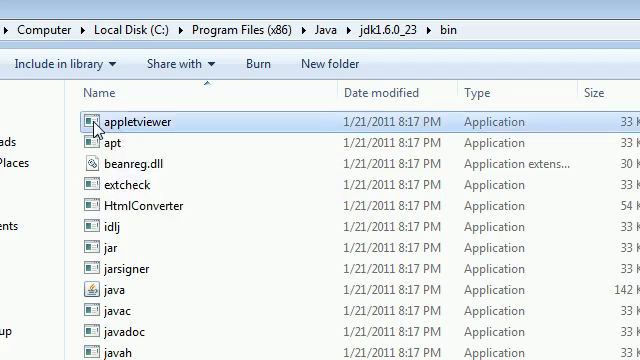
- View appletviewer's properties showing location C:\Program Files (x86)\Java\jdk1.6.0_23\bin
right_click(132, 122)
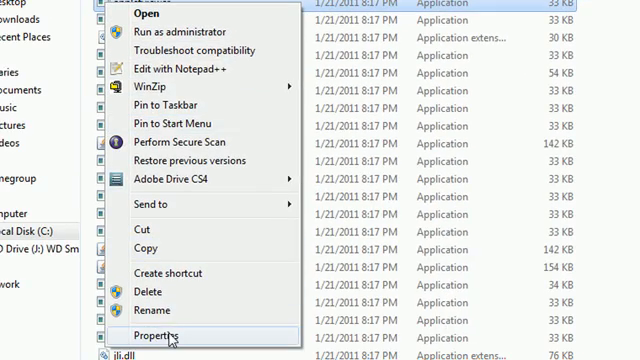
click(160, 336)
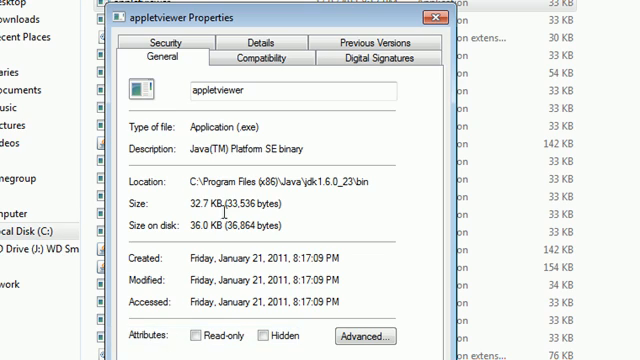
mouse_move(190, 184)
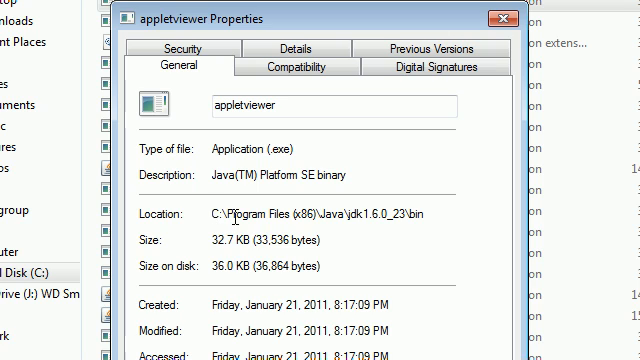
mouse_move(180, 218)
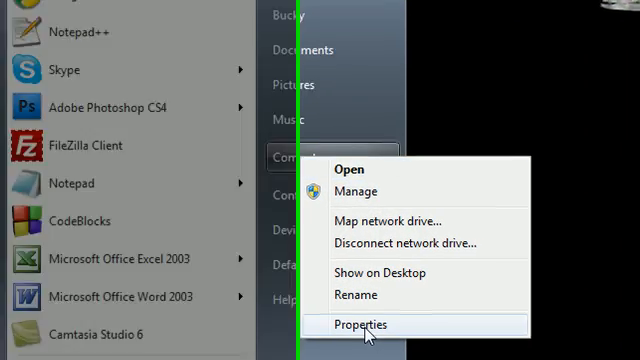
- Reach System Properties' Advanced tab via Computer's Properties
click(358, 324)
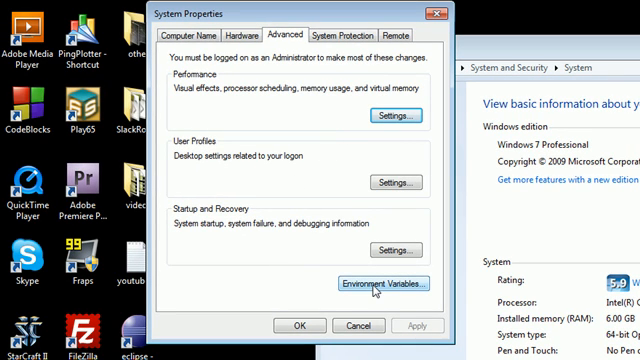
- Add a user environment variable named Path pointing to the JDK bin folder
click(382, 284)
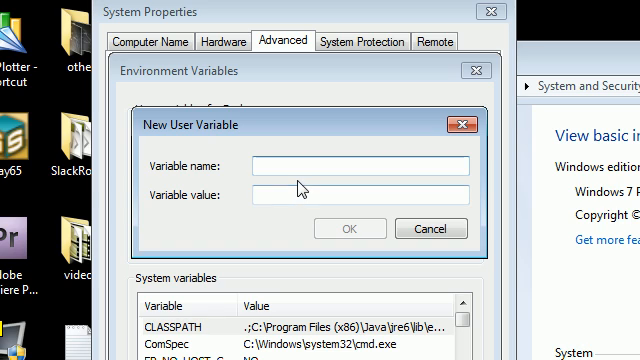
mouse_move(296, 130)
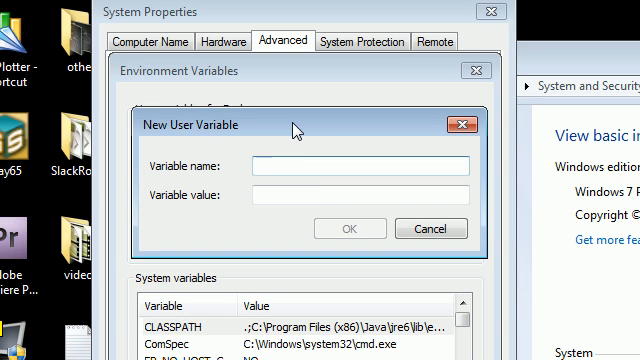
text(Path)
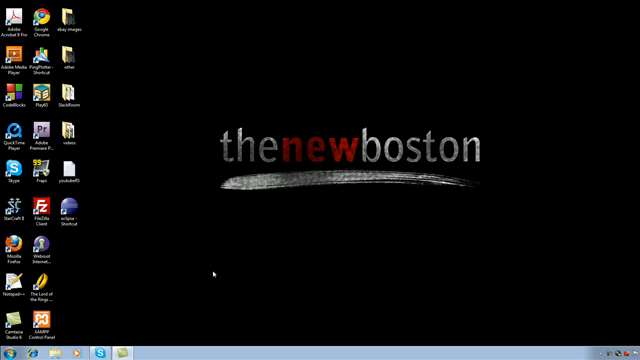
- Launch a fresh Command Prompt and run javac, reviewing its usage options output
click(10, 352)
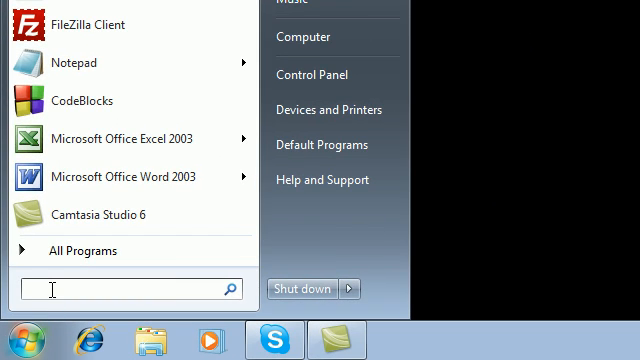
text(cmd)
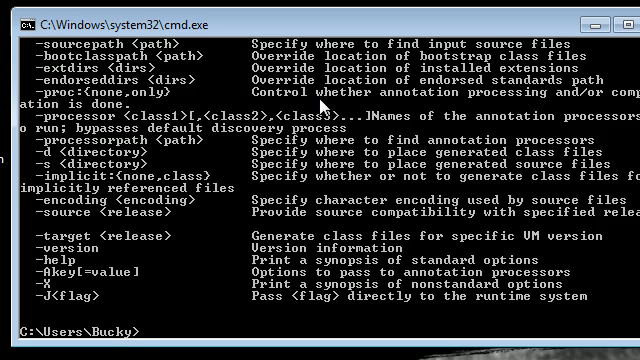
scroll(up, 3)
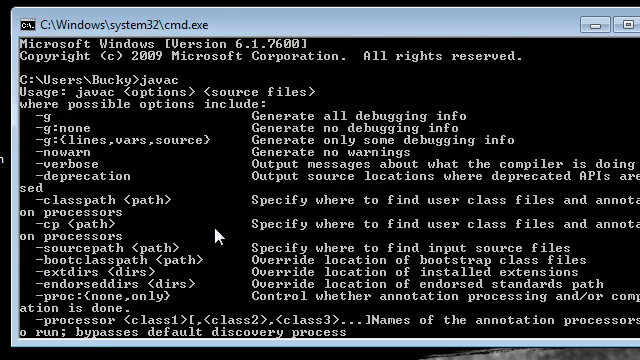
scroll(down, 3)
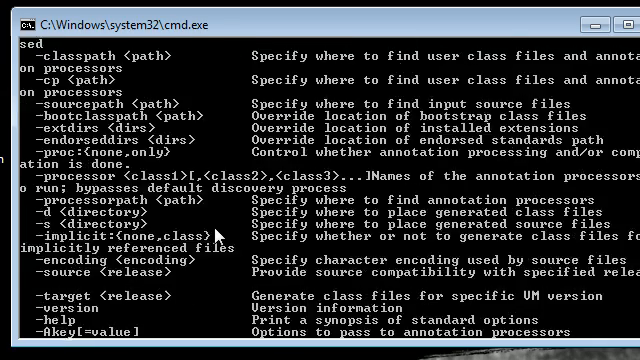